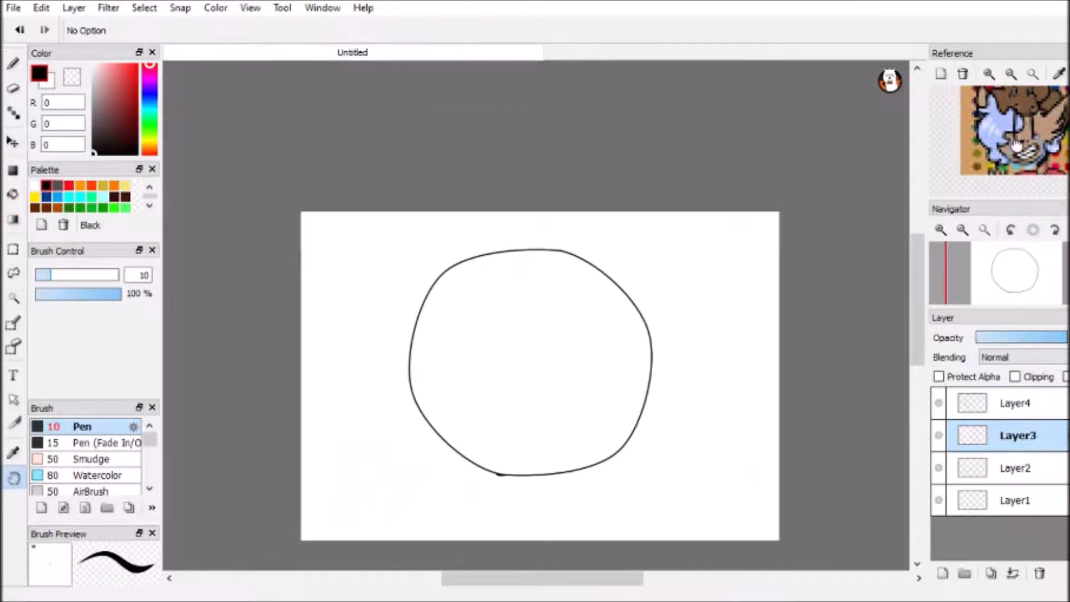
Ink the character's head, cat ear and hair outline in black over the rough sketch
left_click_drag(608, 274, 662, 419)
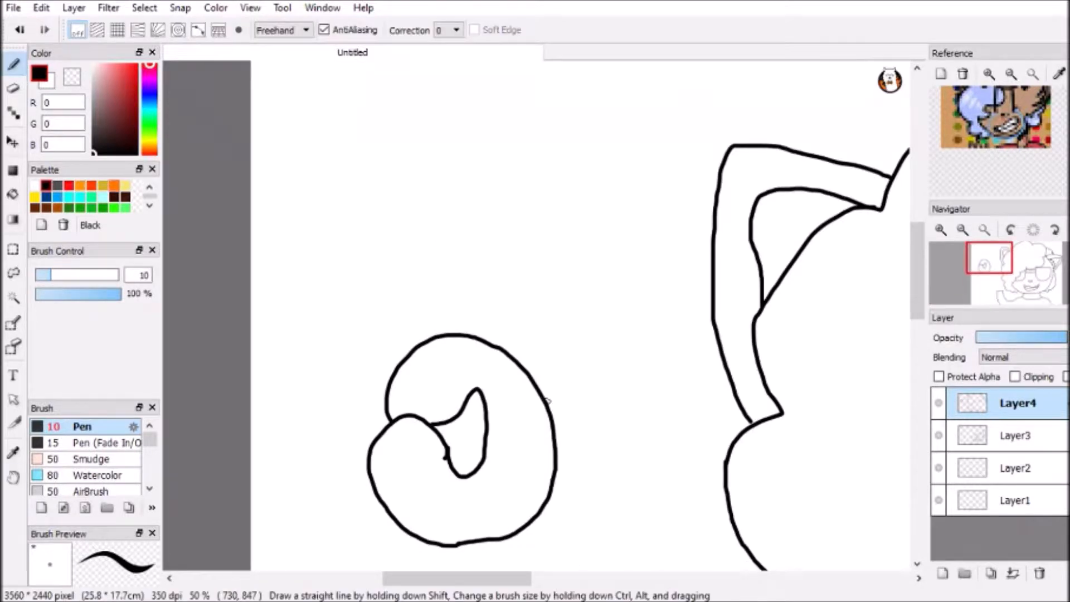
Ink the waving hand and arm outline to complete the character's line art
left_click_drag(457, 249, 547, 403)
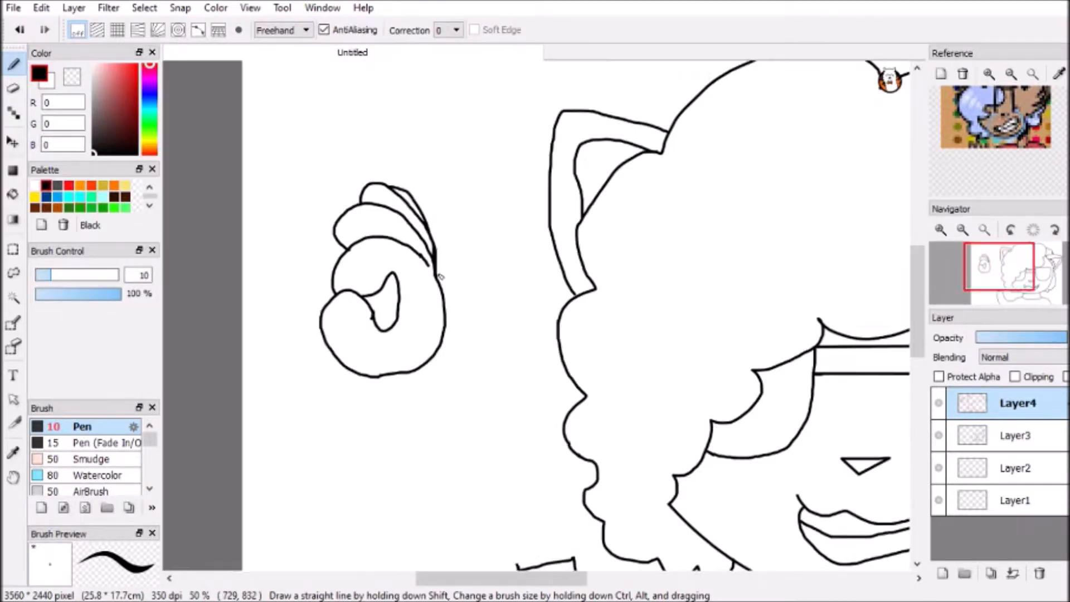
left_click(13, 143)
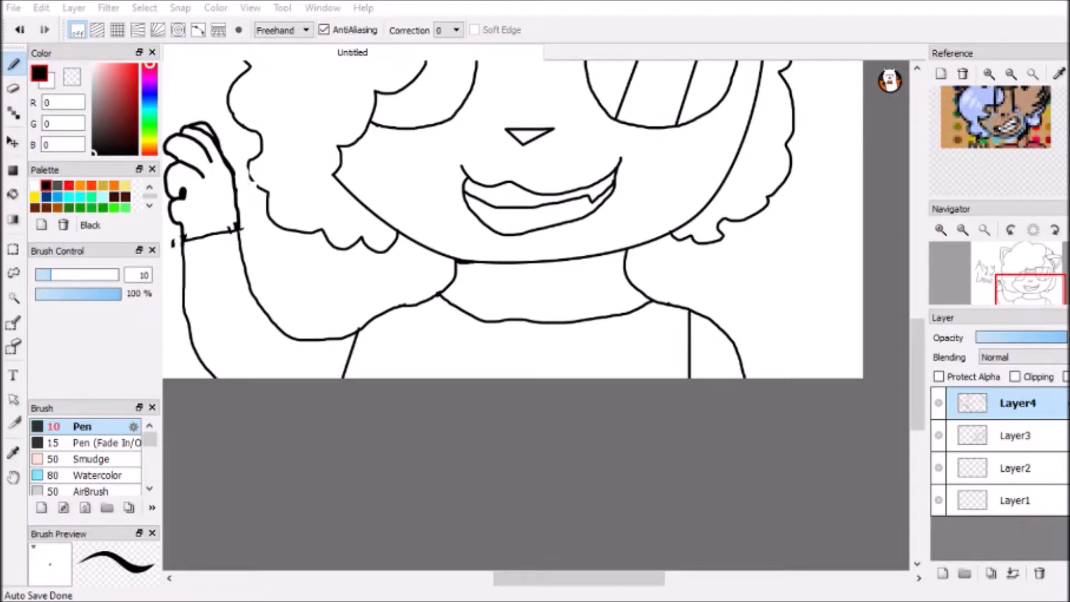
left_click_drag(441, 335, 384, 396)
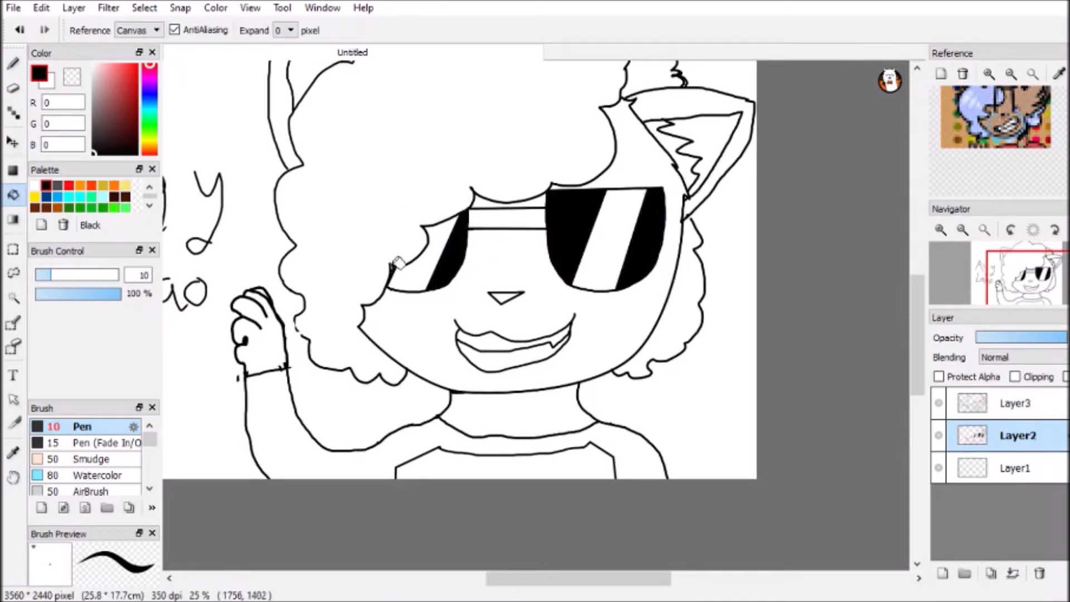
Fill the face with brown skin colour, then switch to the Blur brush for the white hair highlights
left_click(110, 113)
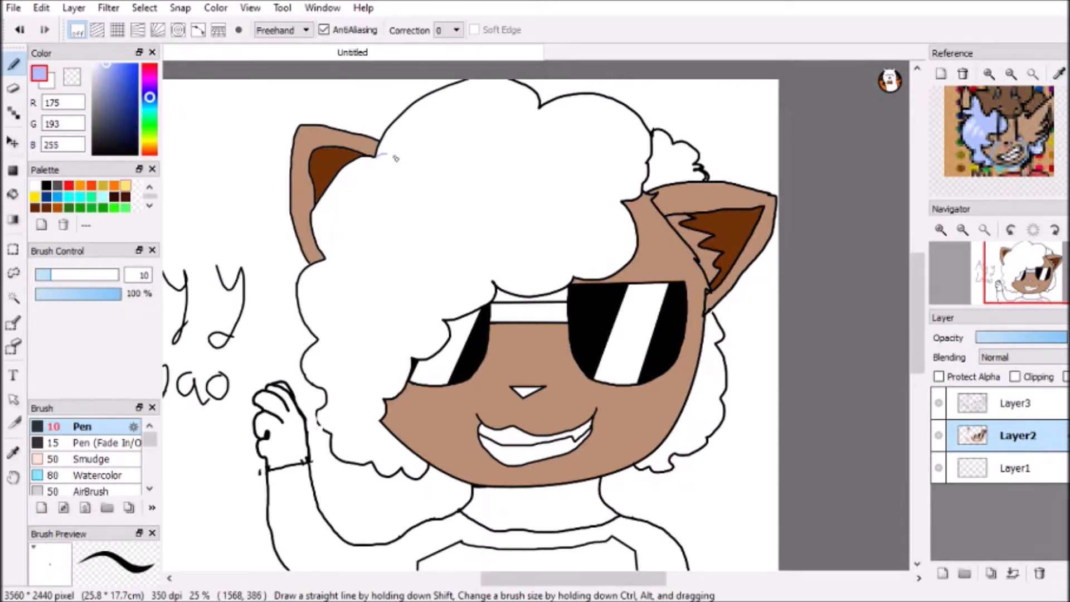
left_click_drag(399, 133, 509, 286)
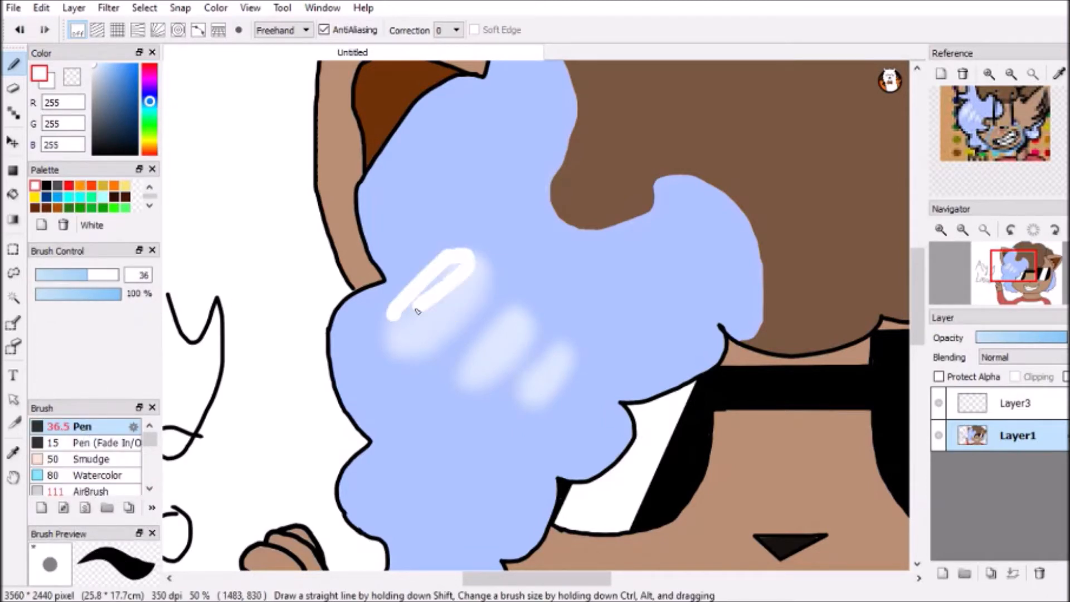
left_click(82, 470)
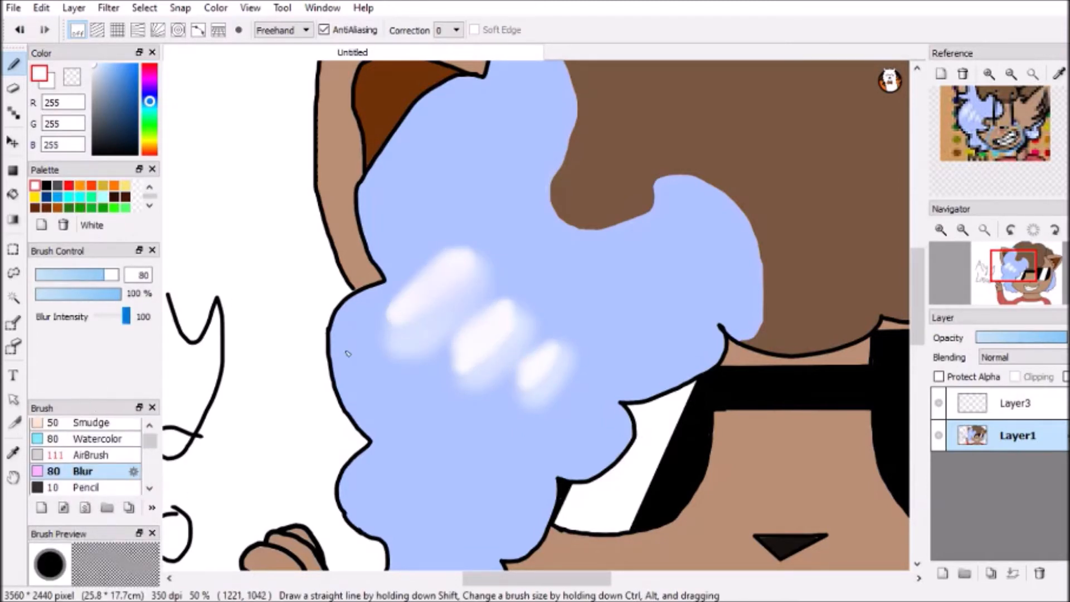